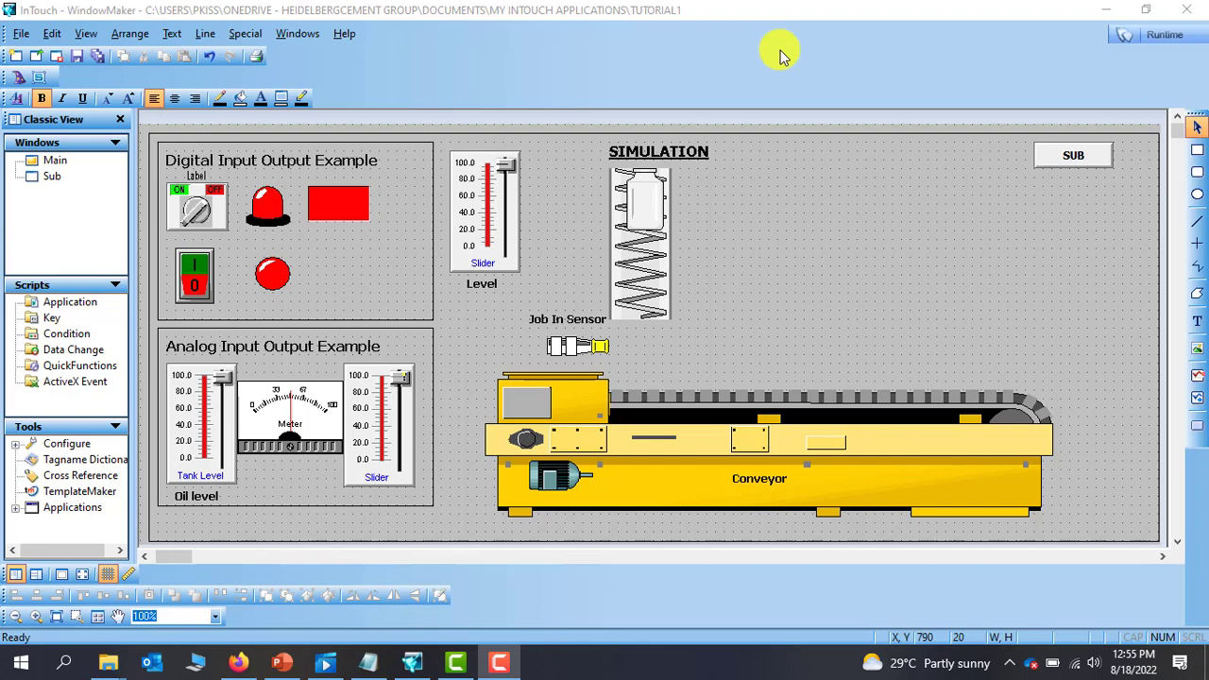
pyautogui.moveTo(760, 47)
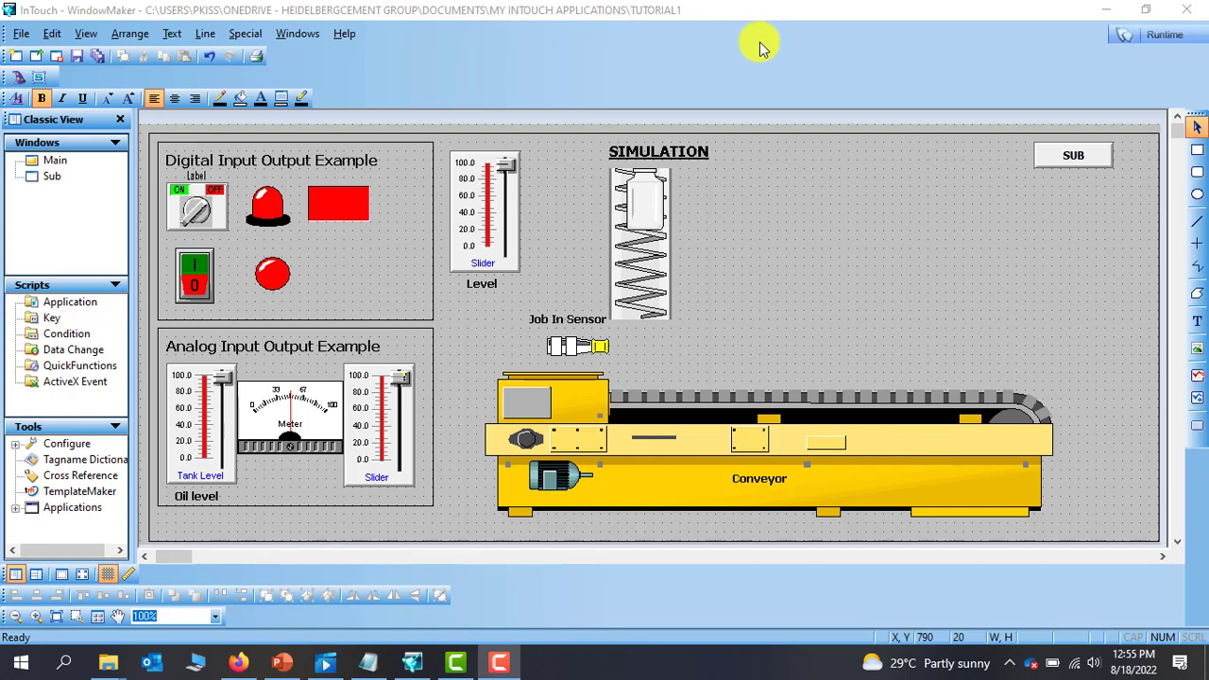
pyautogui.moveTo(839, 293)
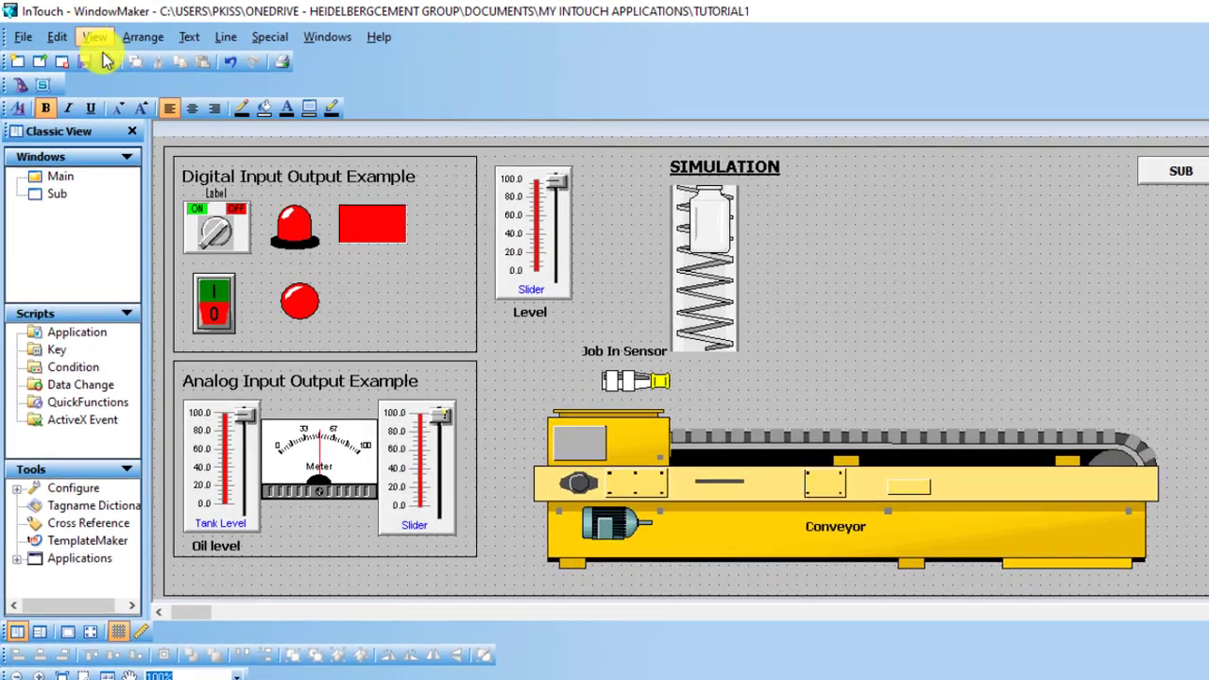
pyautogui.moveTo(329, 106)
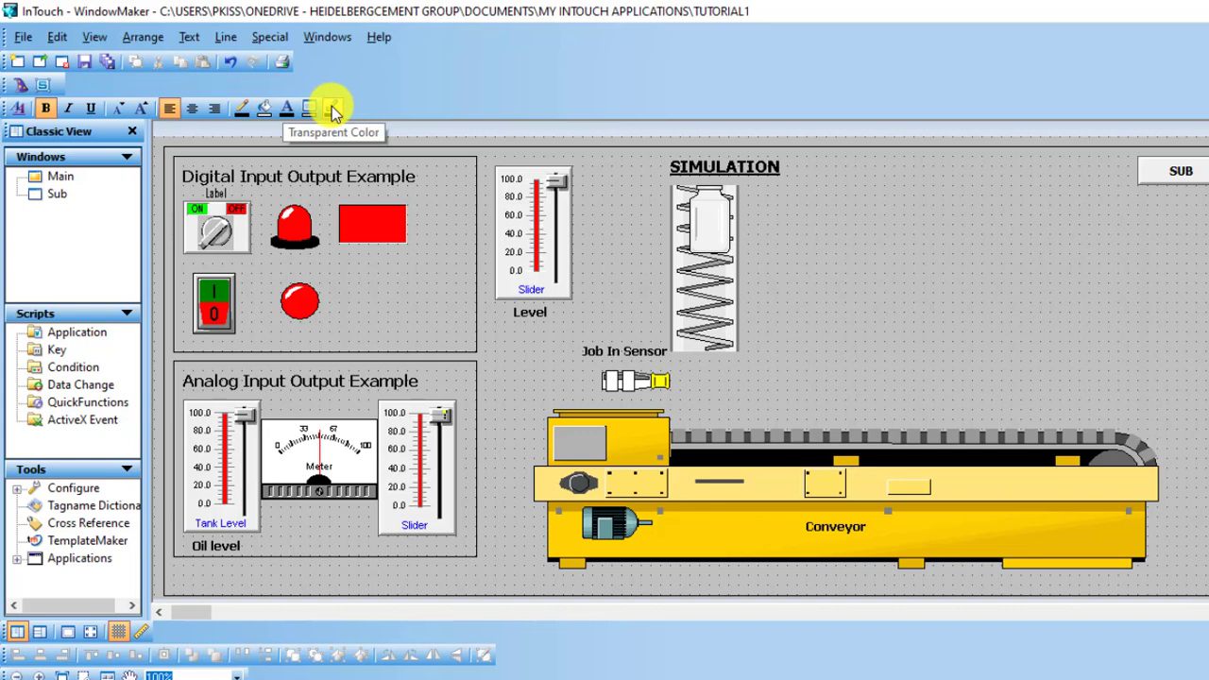
pyautogui.moveTo(309, 104)
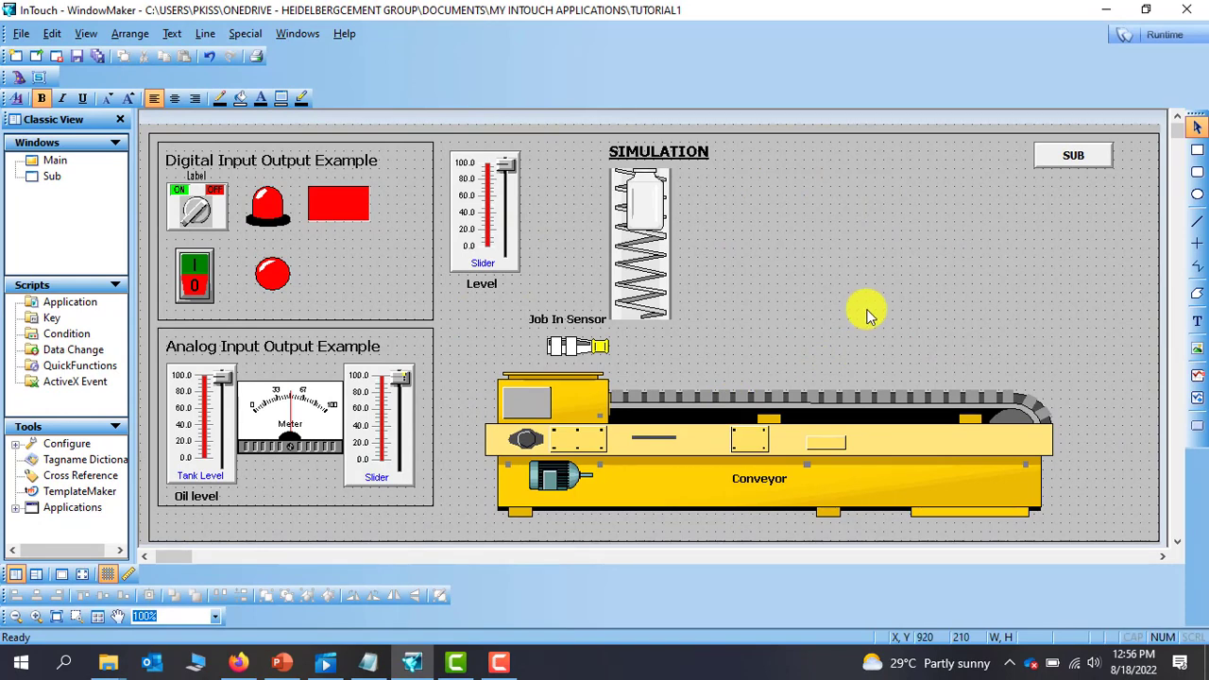
pyautogui.moveTo(563, 352)
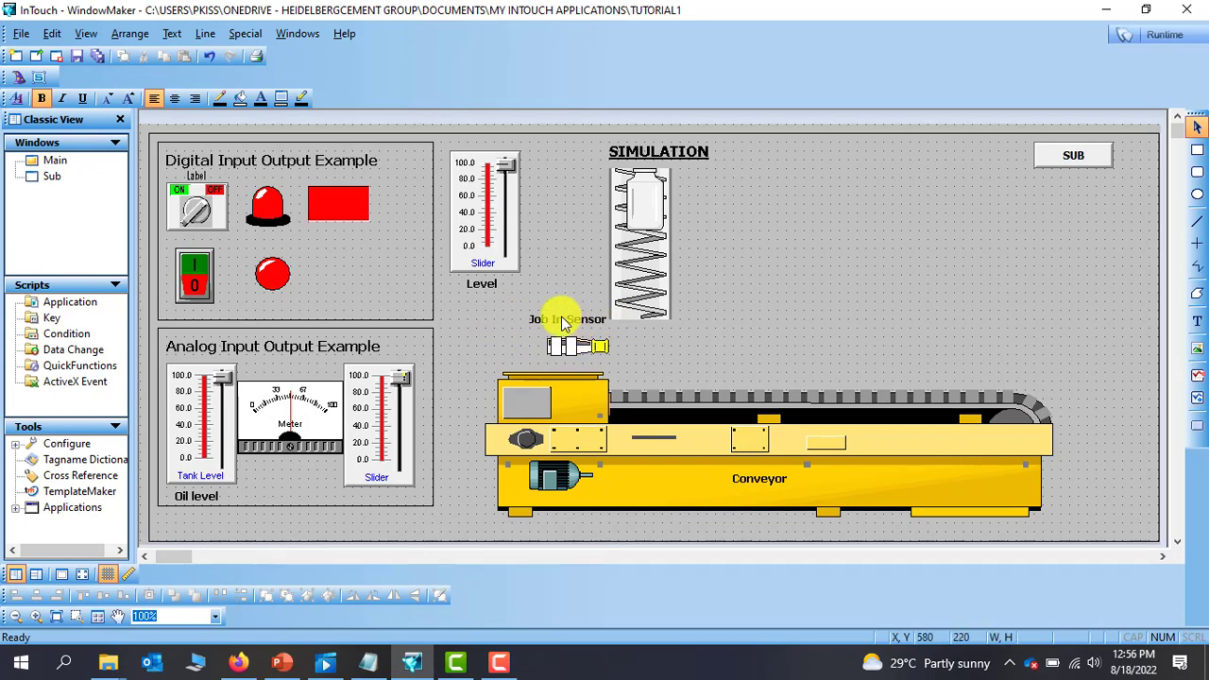
pyautogui.moveTo(560, 325)
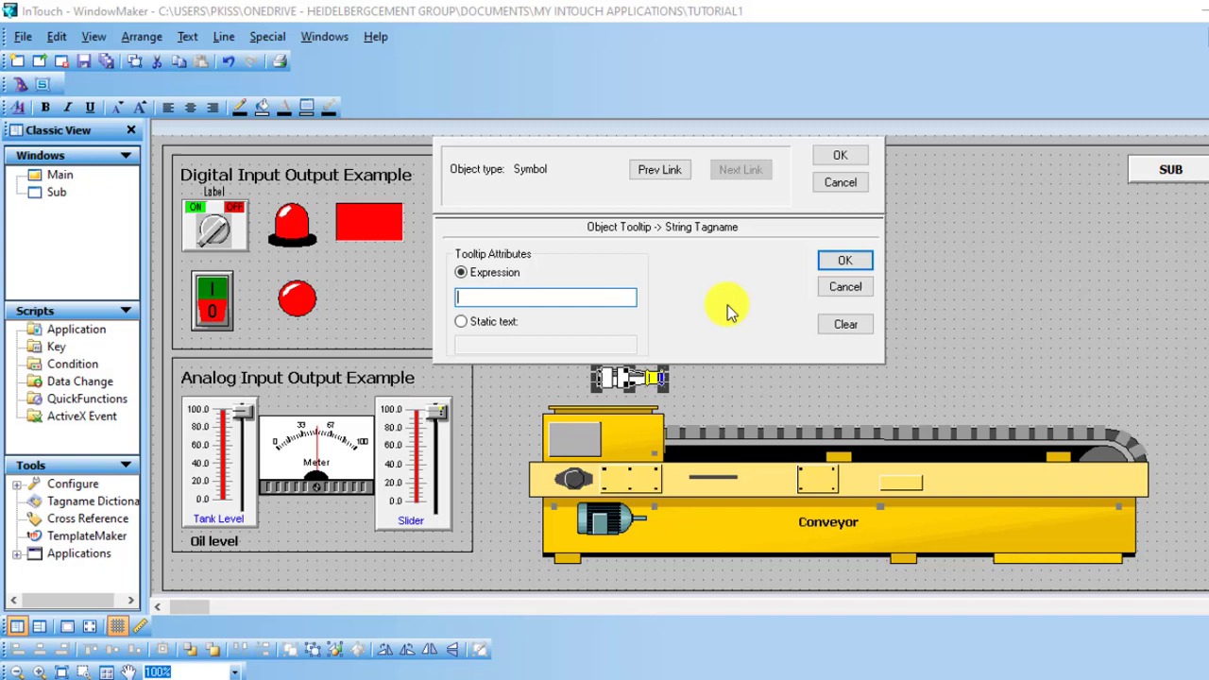
pyautogui.moveTo(472, 378)
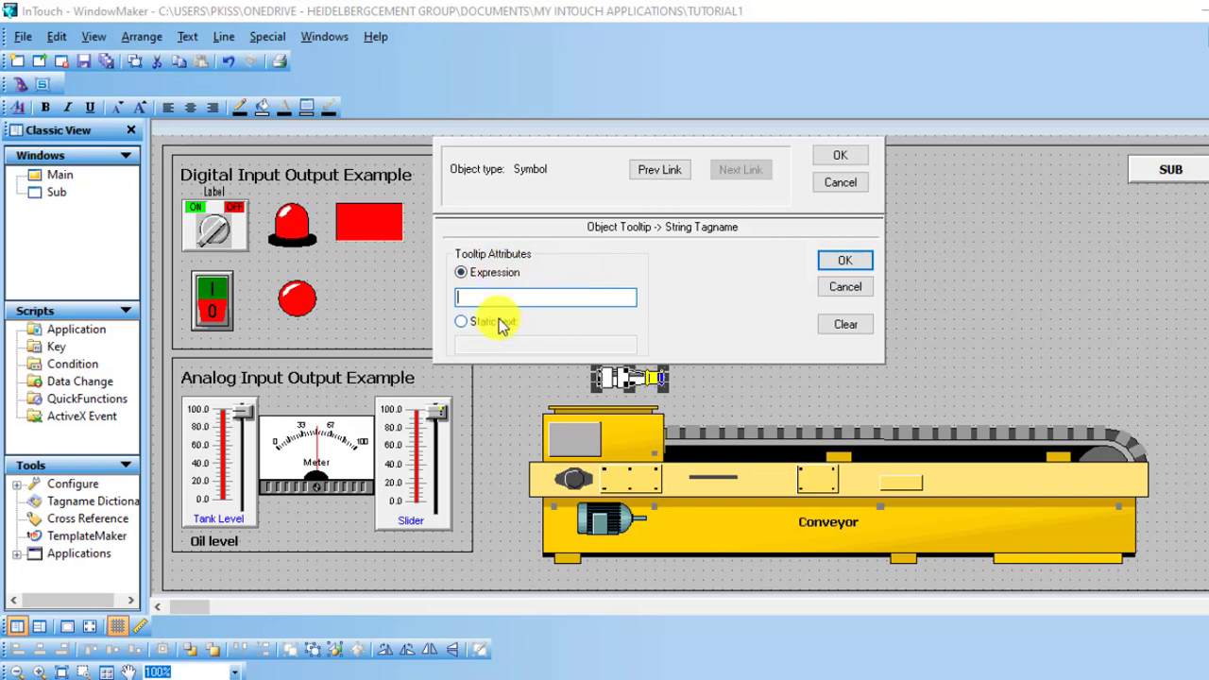
pyautogui.moveTo(463, 325)
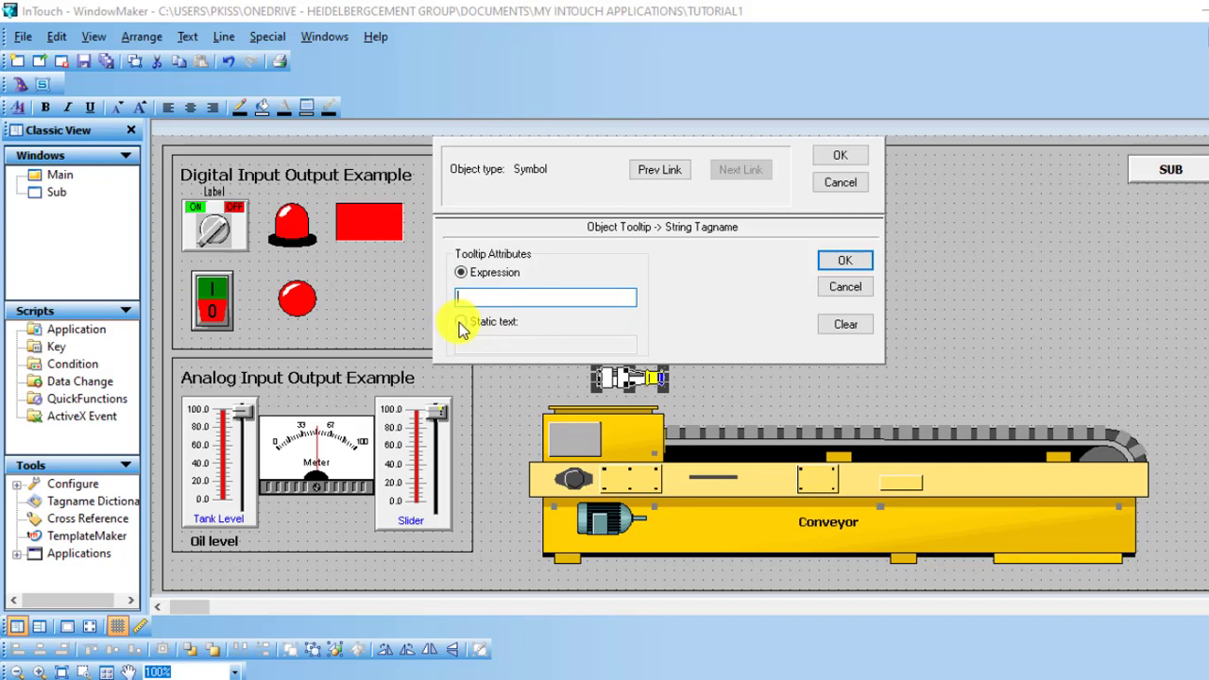
# Step: Give the sensor a static-text tooltip reading "Job In Sensor" and confirm it
pyautogui.click(461, 321)
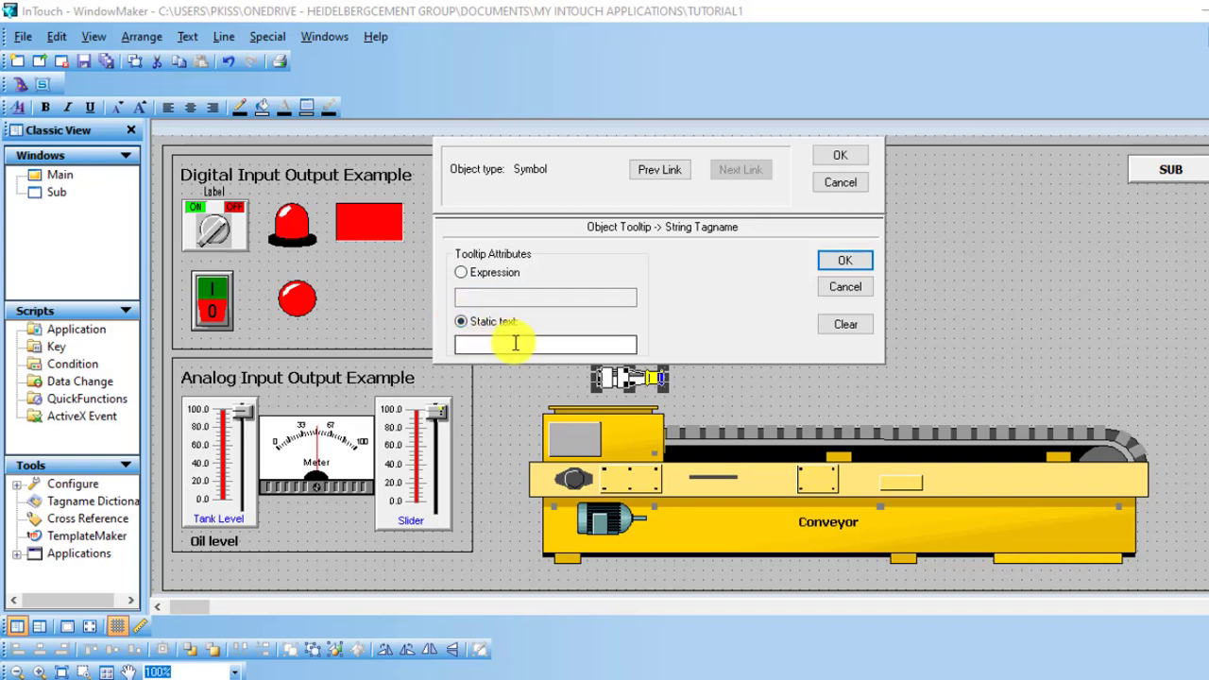
pyautogui.click(544, 344)
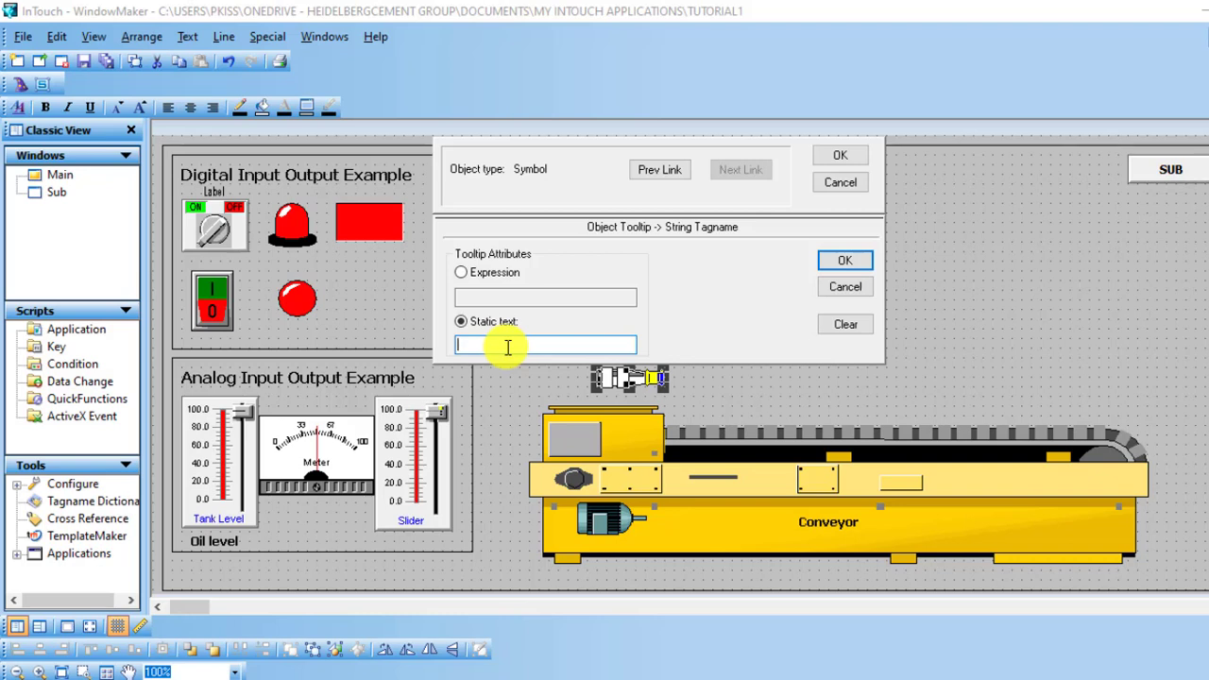
pyautogui.write('Job')
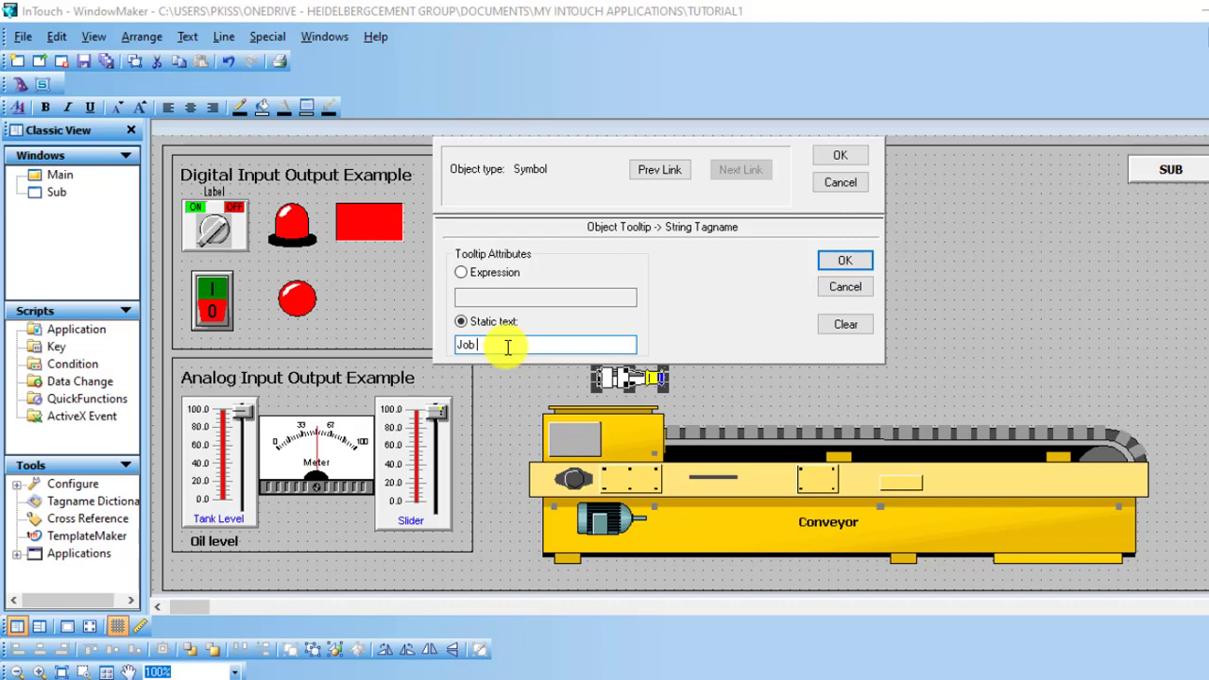
pyautogui.write('In Sensor')
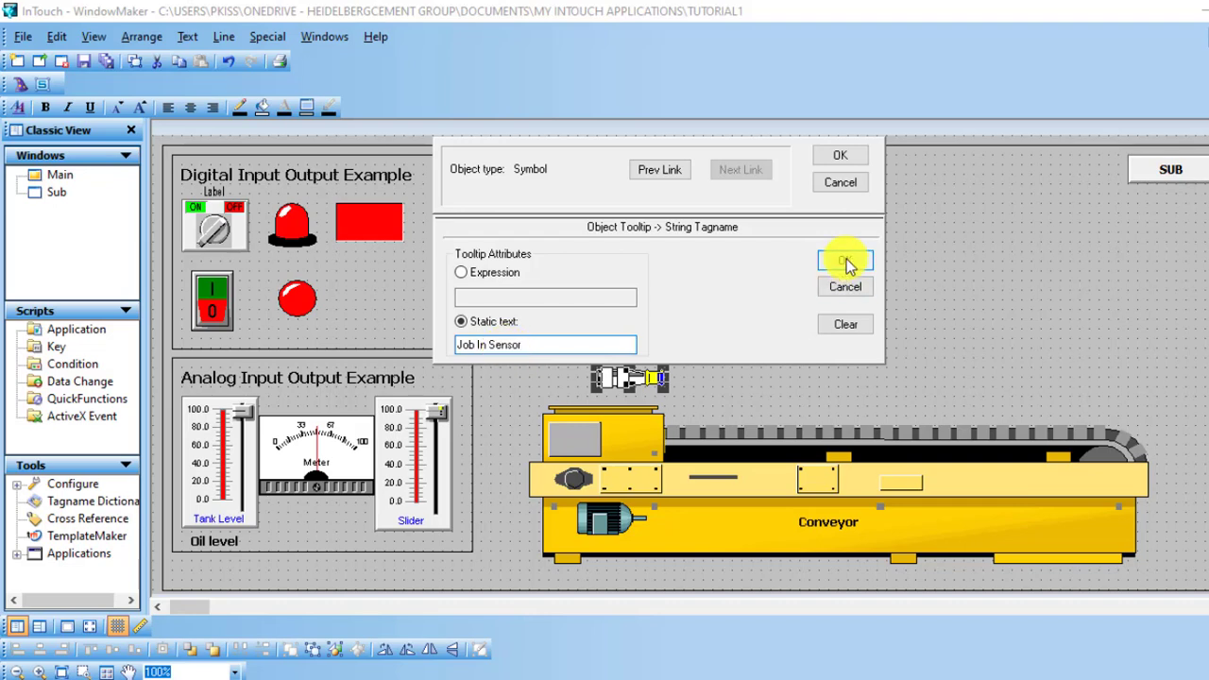
pyautogui.click(845, 260)
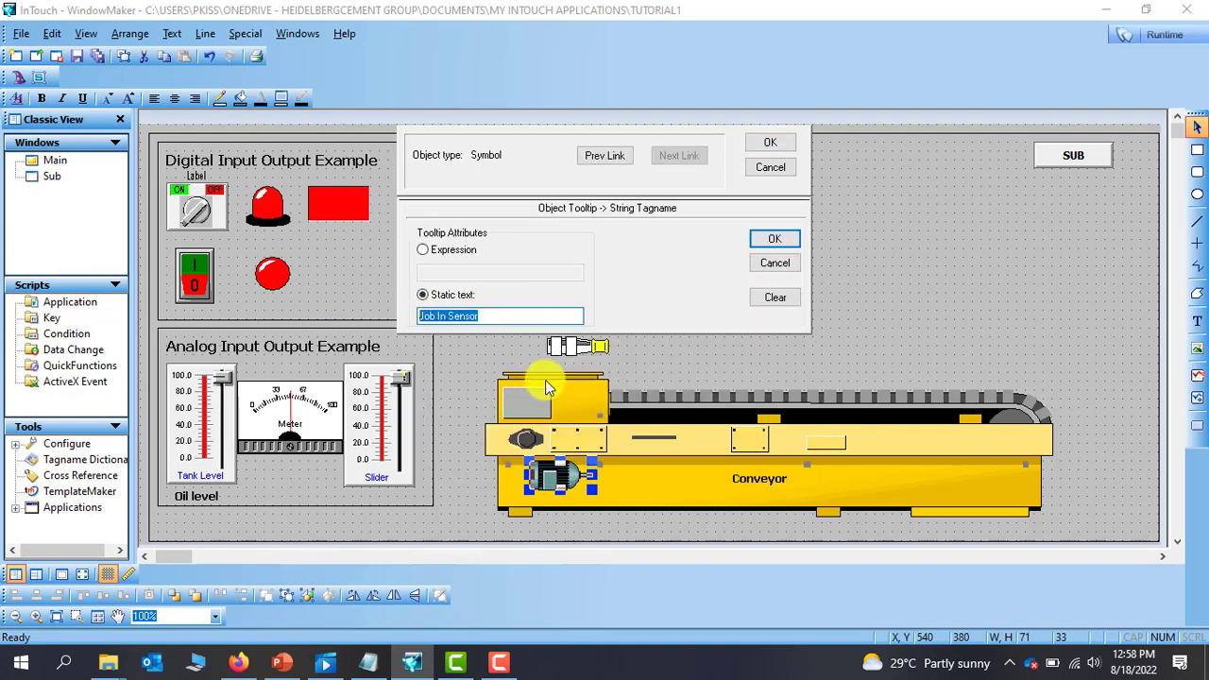
# Step: Give the conveyor motor a static-text tooltip reading "Conveyor Motor", replacing the old text
pyautogui.write('Conveyor Motor')
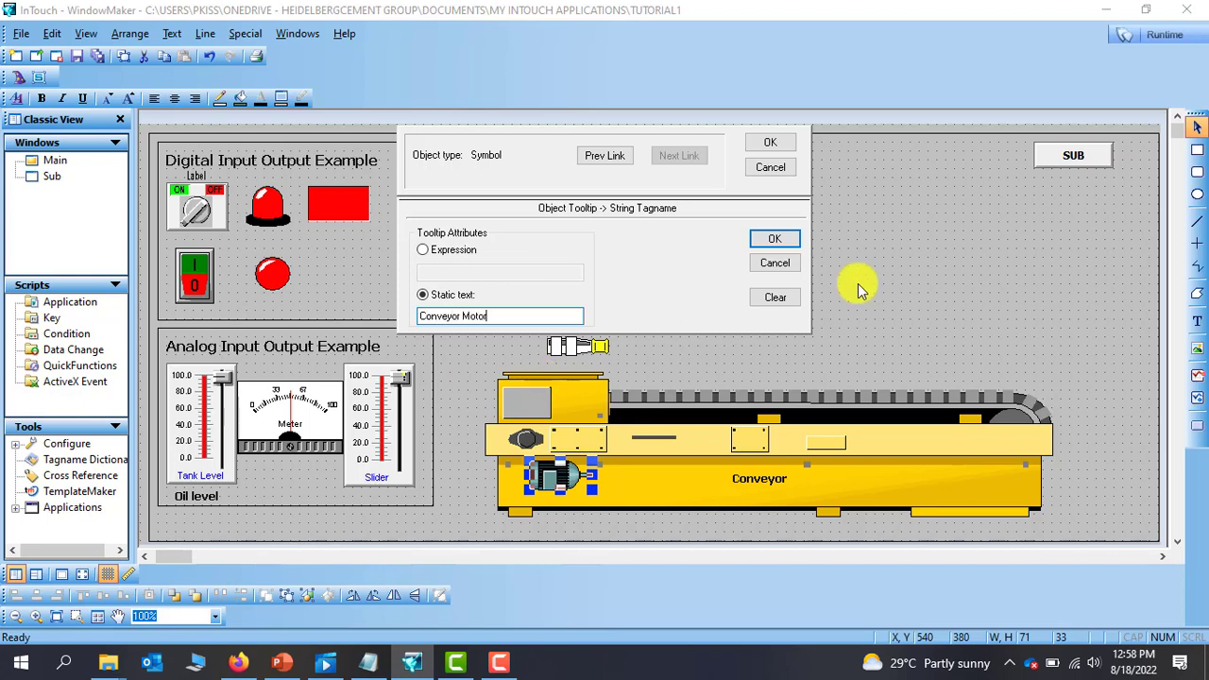
pyautogui.click(775, 238)
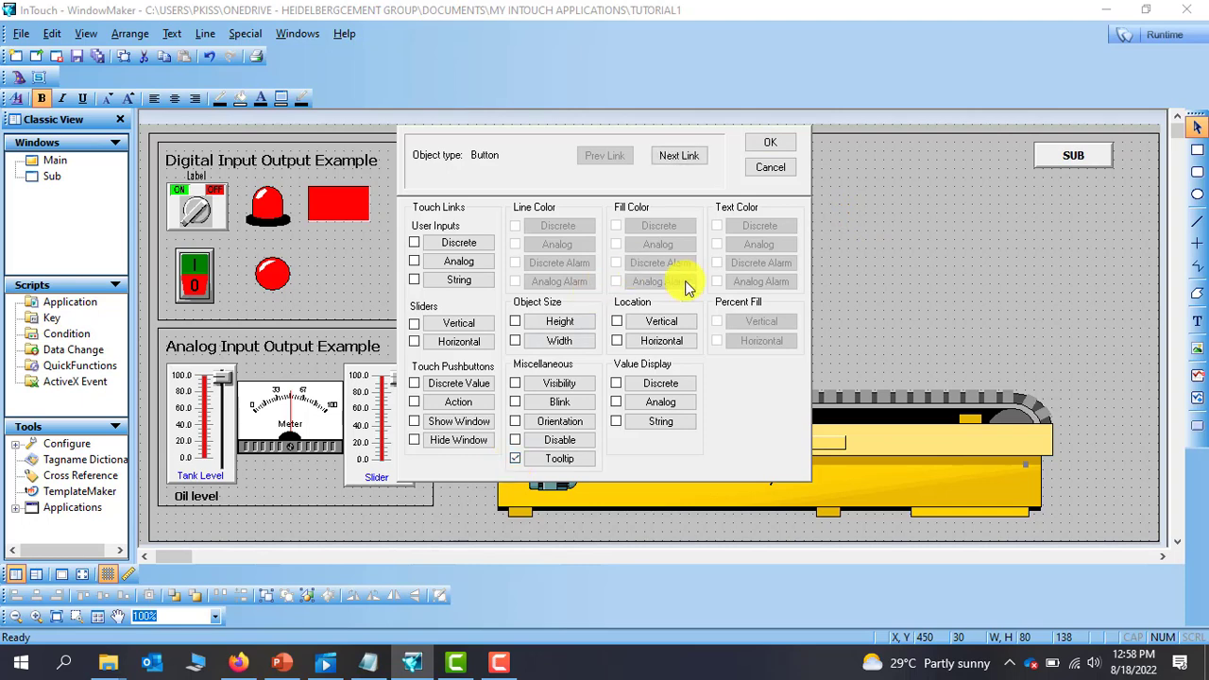
pyautogui.click(514, 459)
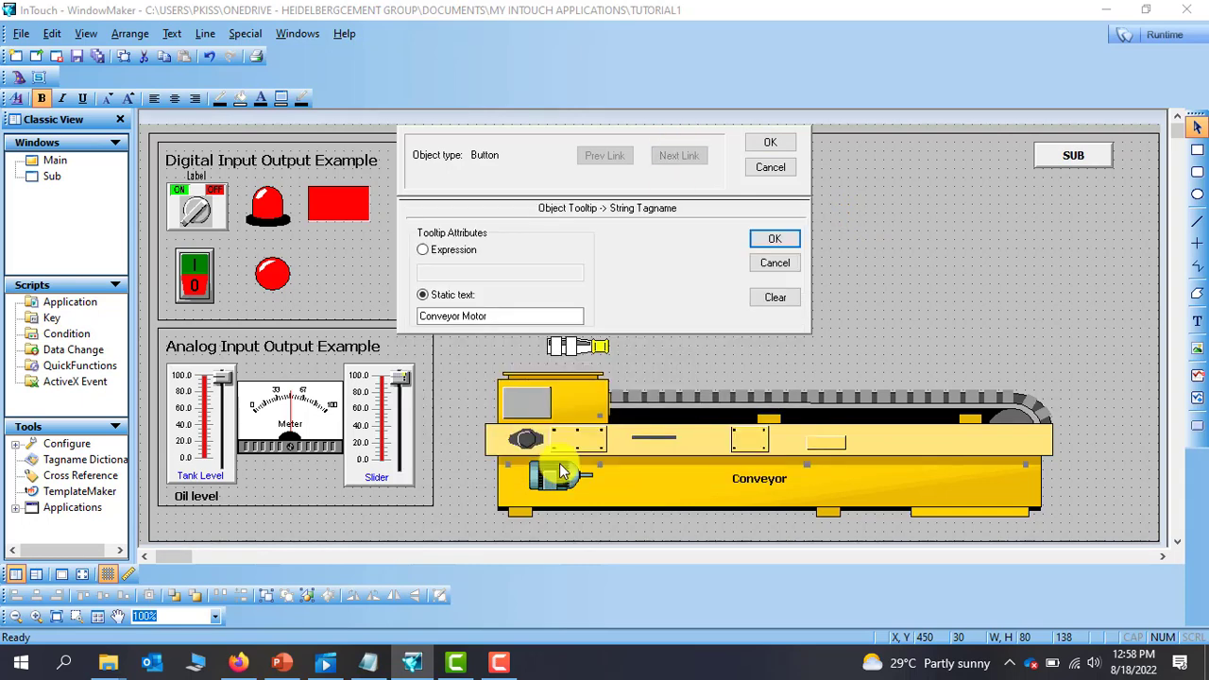
pyautogui.tripleClick(499, 315)
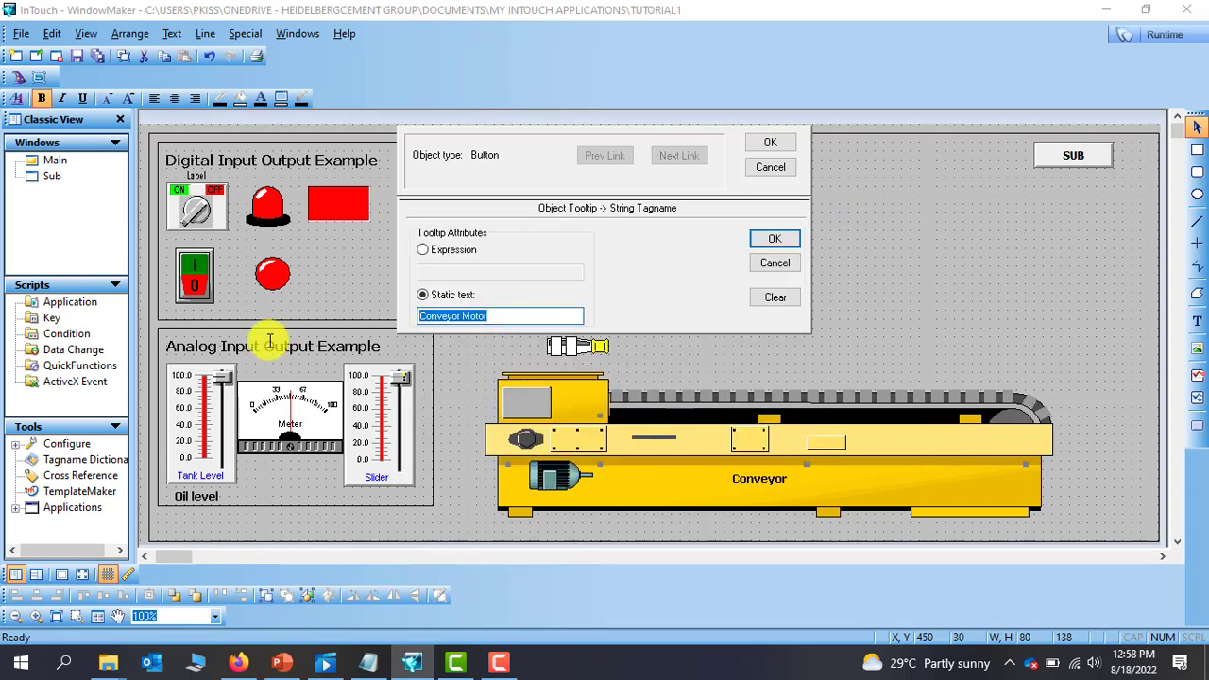
pyautogui.write('Level')
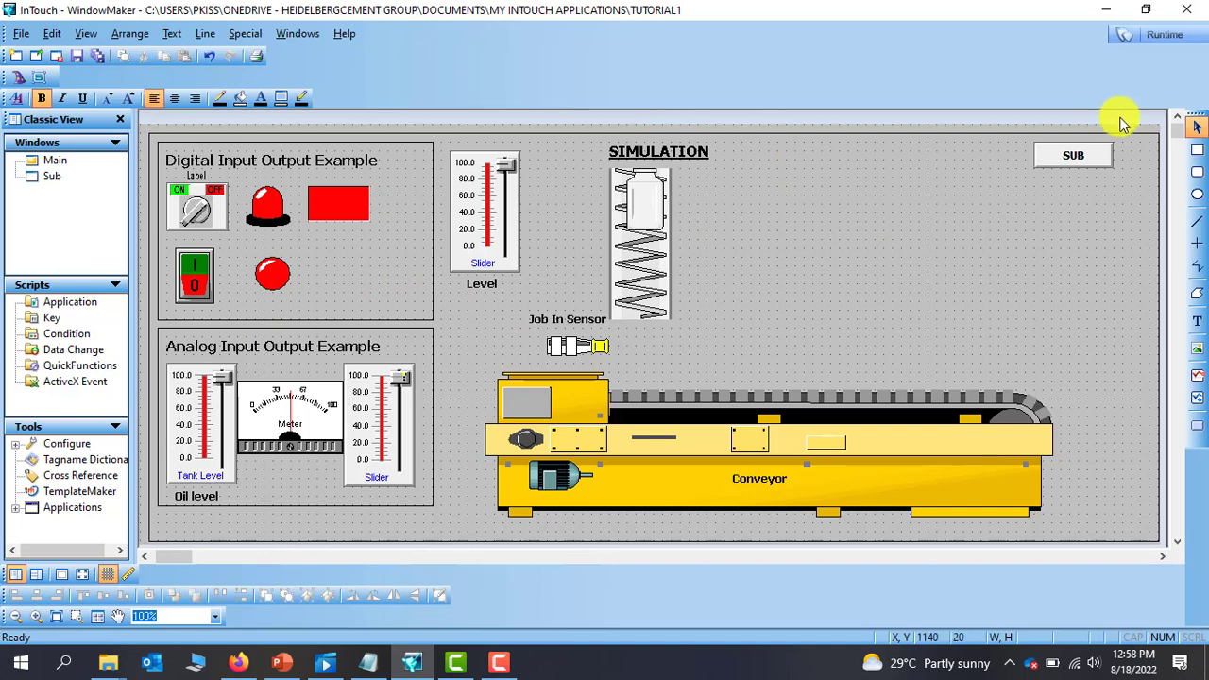
# Step: Give the SUB button a static-text tooltip reading "To sub window" and close its links
pyautogui.doubleClick(1073, 155)
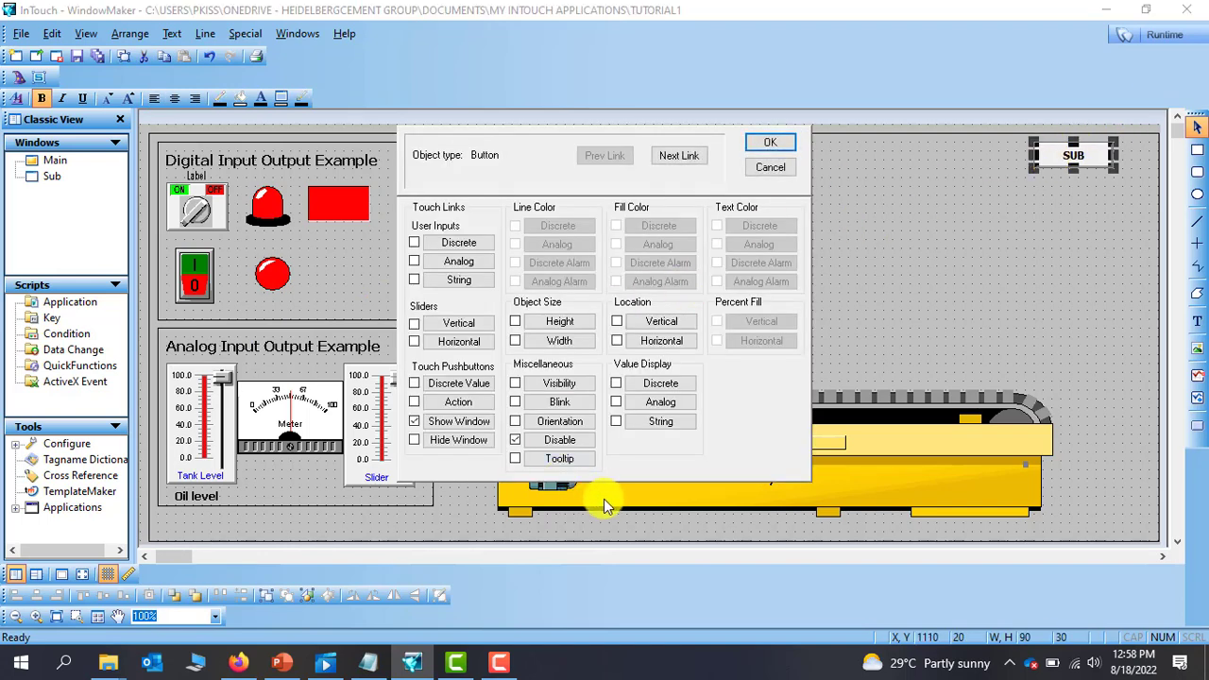
pyautogui.moveTo(639, 424)
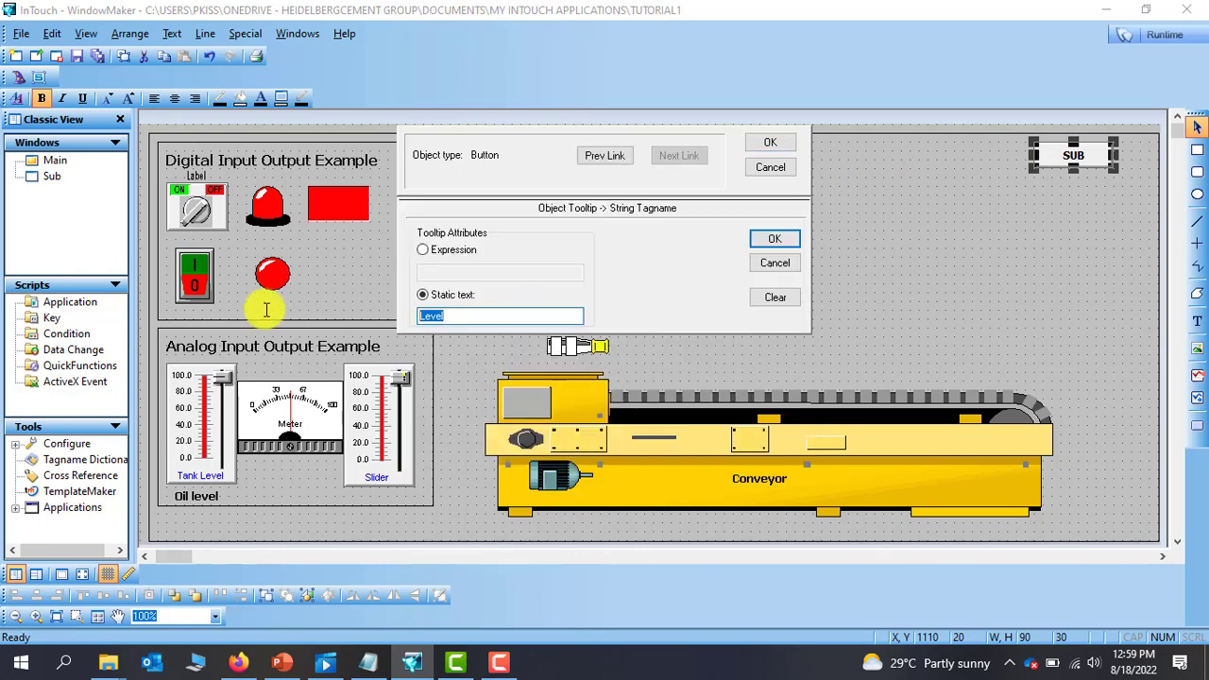
pyautogui.write('T')
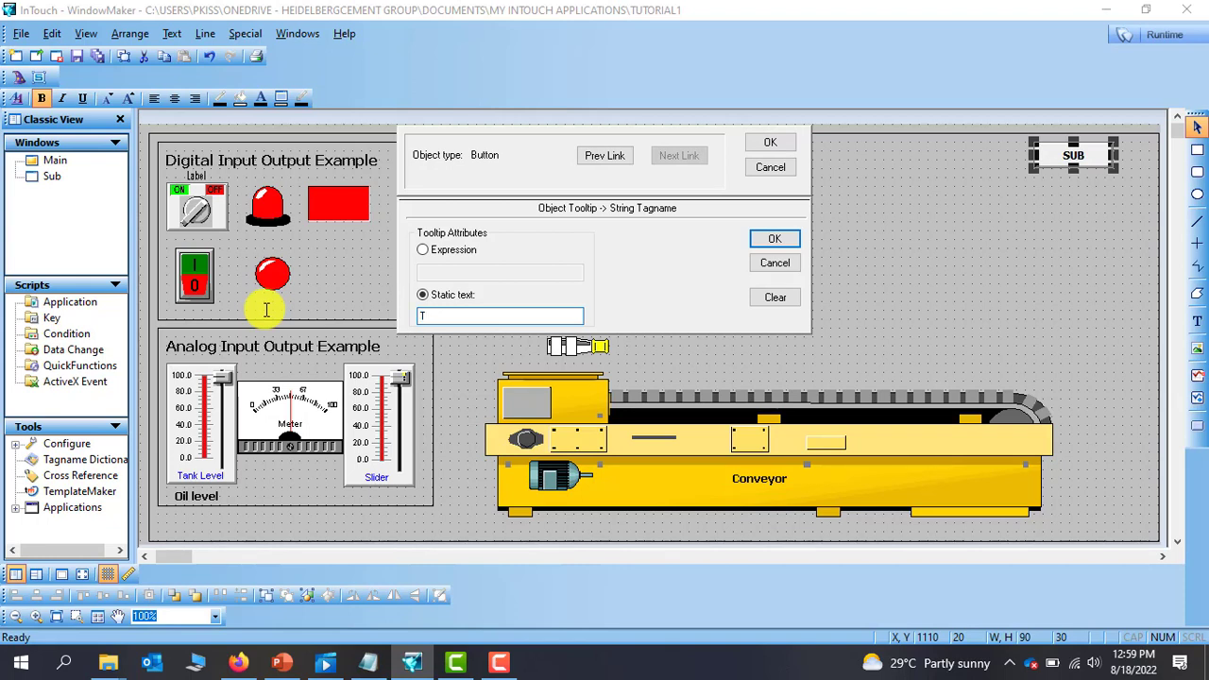
pyautogui.write('o')
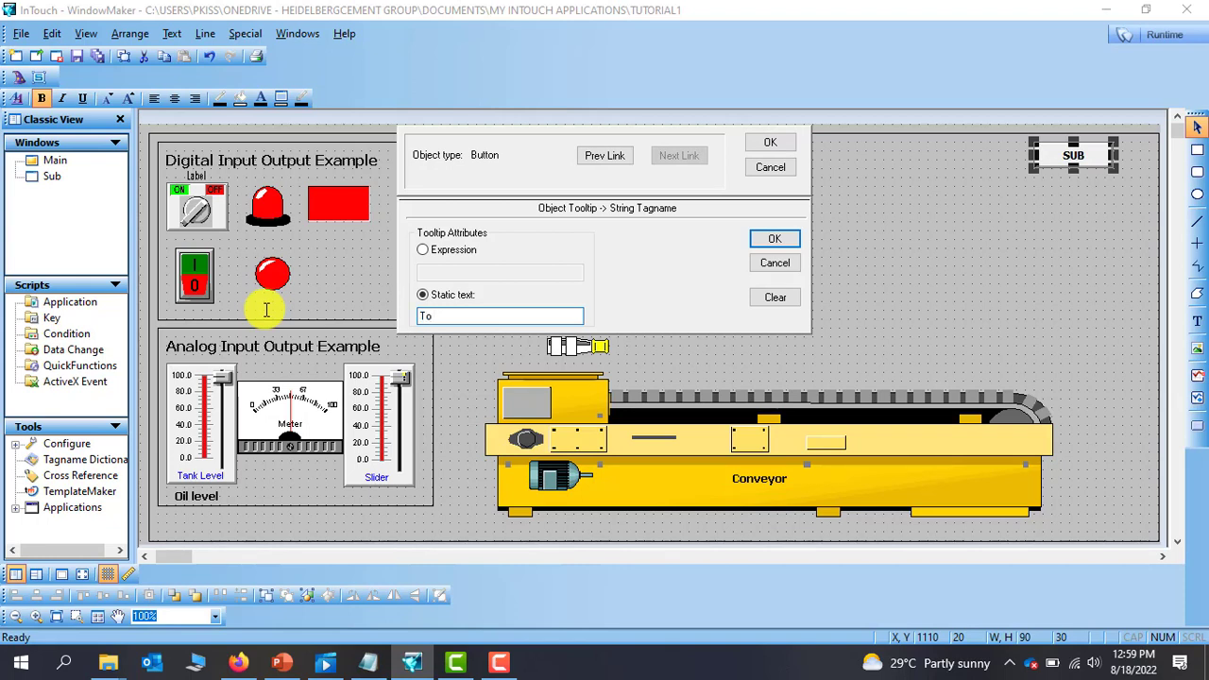
pyautogui.write('sub')
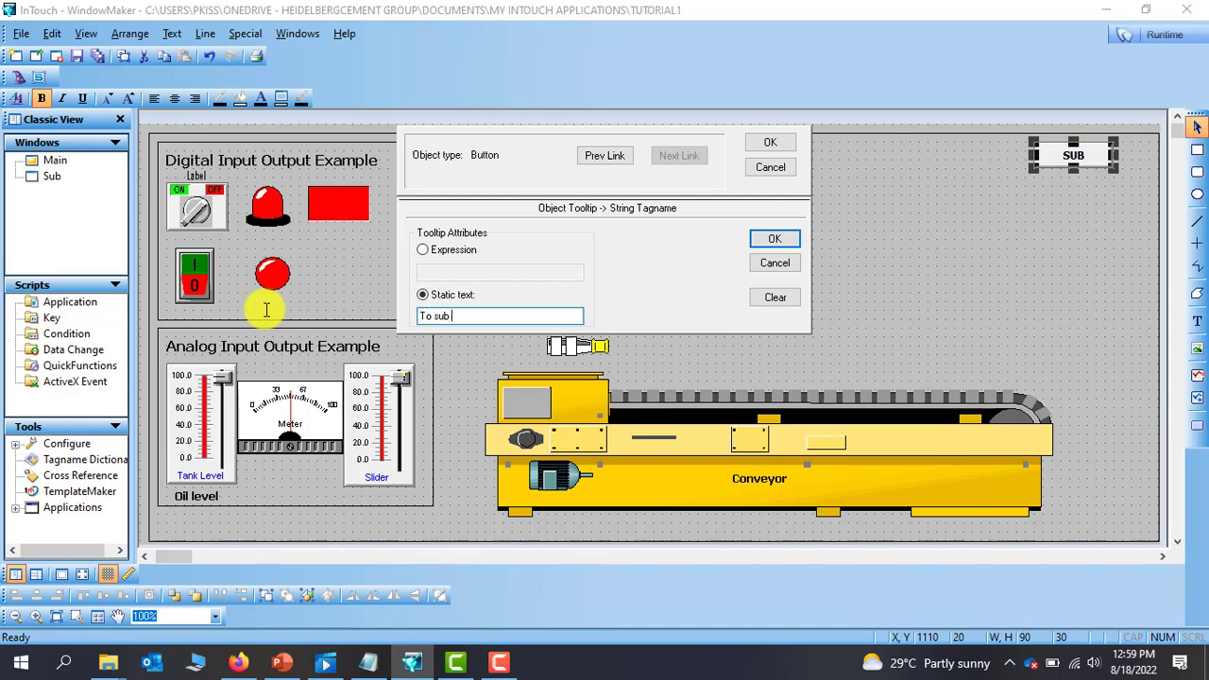
pyautogui.write('window')
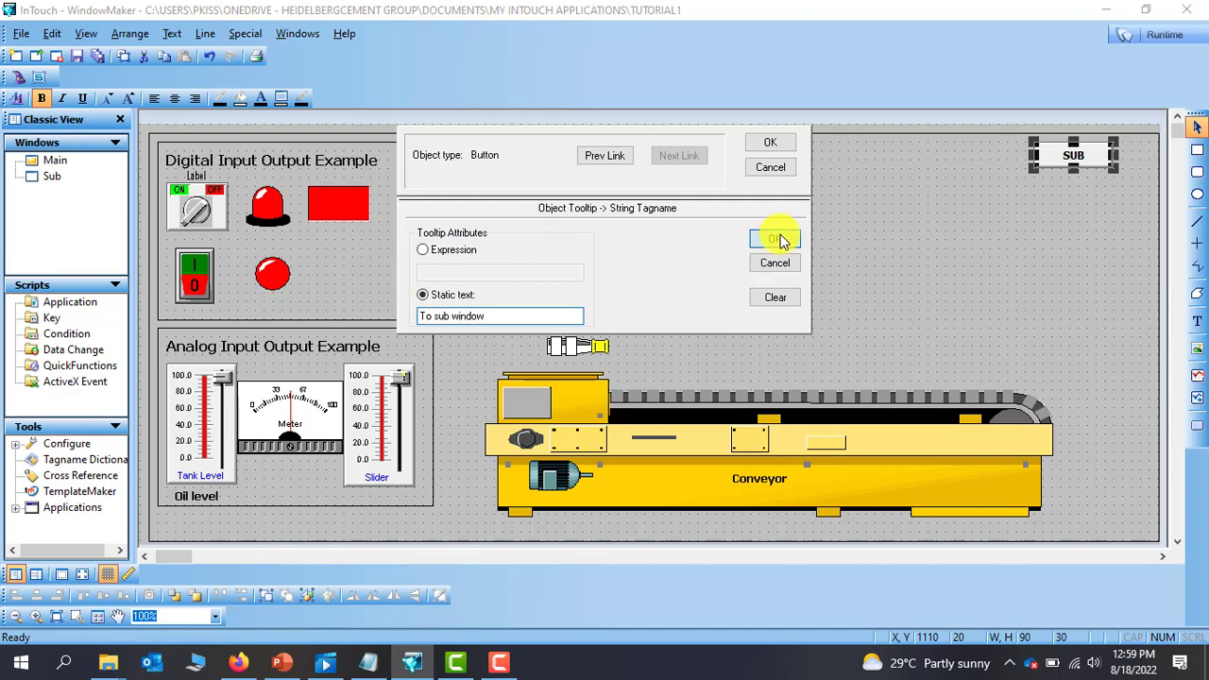
pyautogui.click(775, 238)
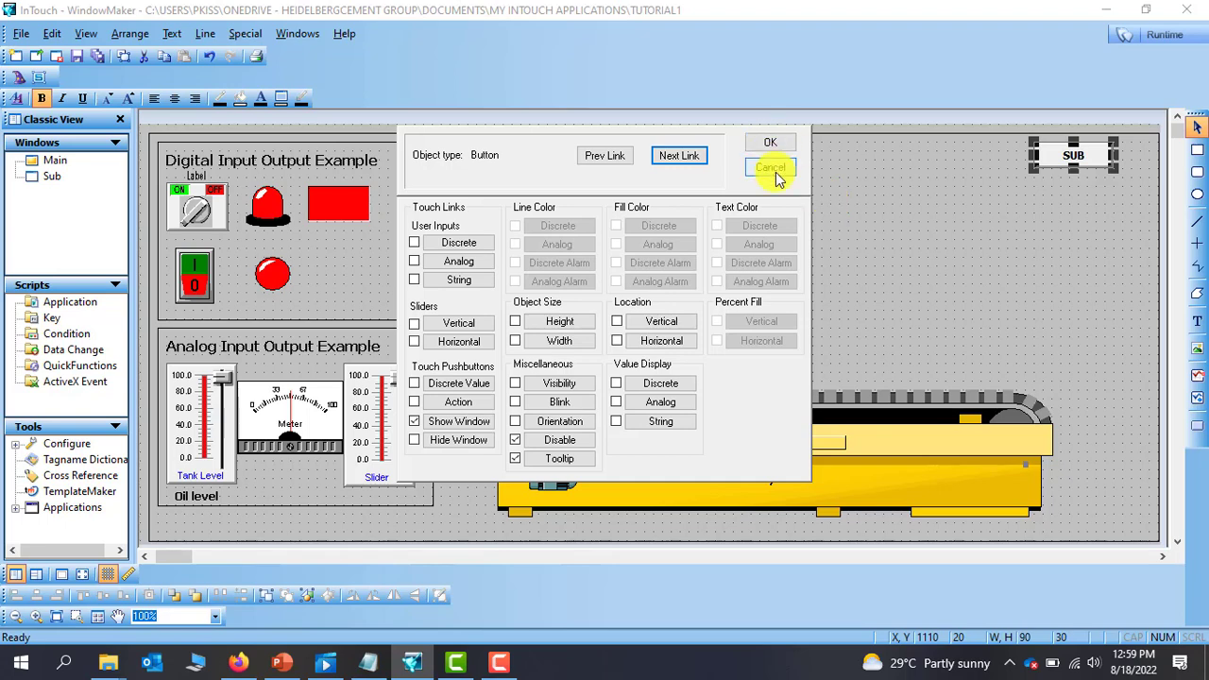
pyautogui.click(771, 167)
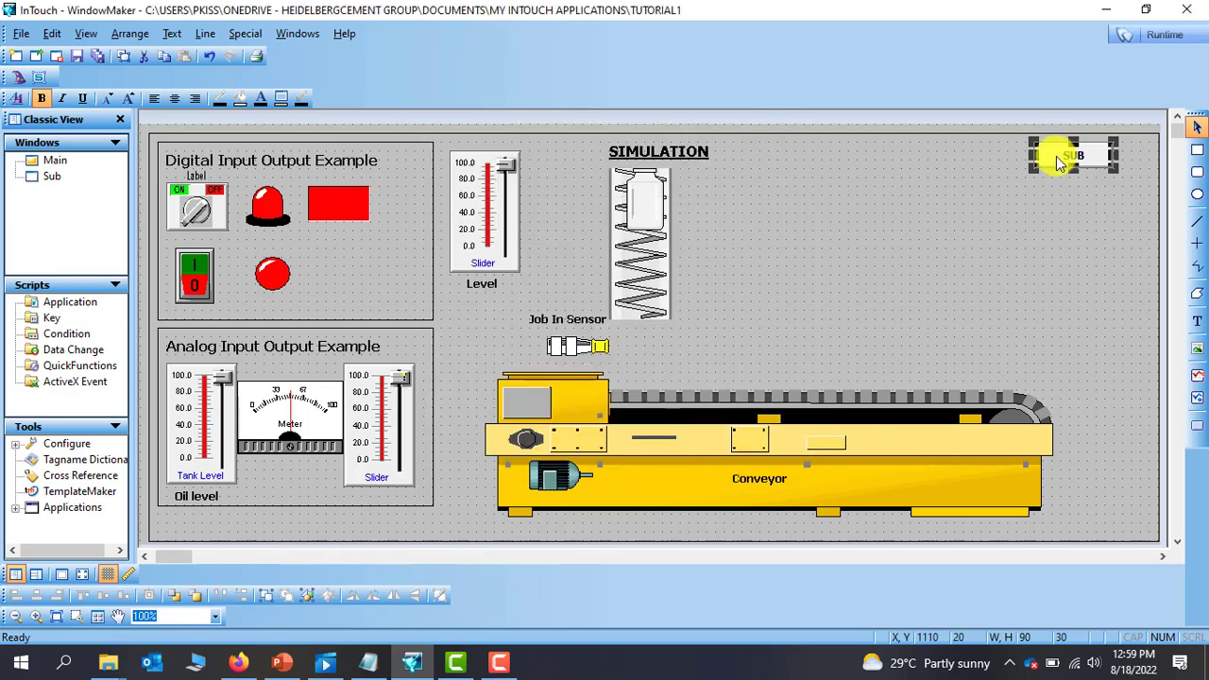
# Step: Enable the SUB button's Tooltip link so "To sub window" takes effect, and apply the links
pyautogui.doubleClick(1073, 157)
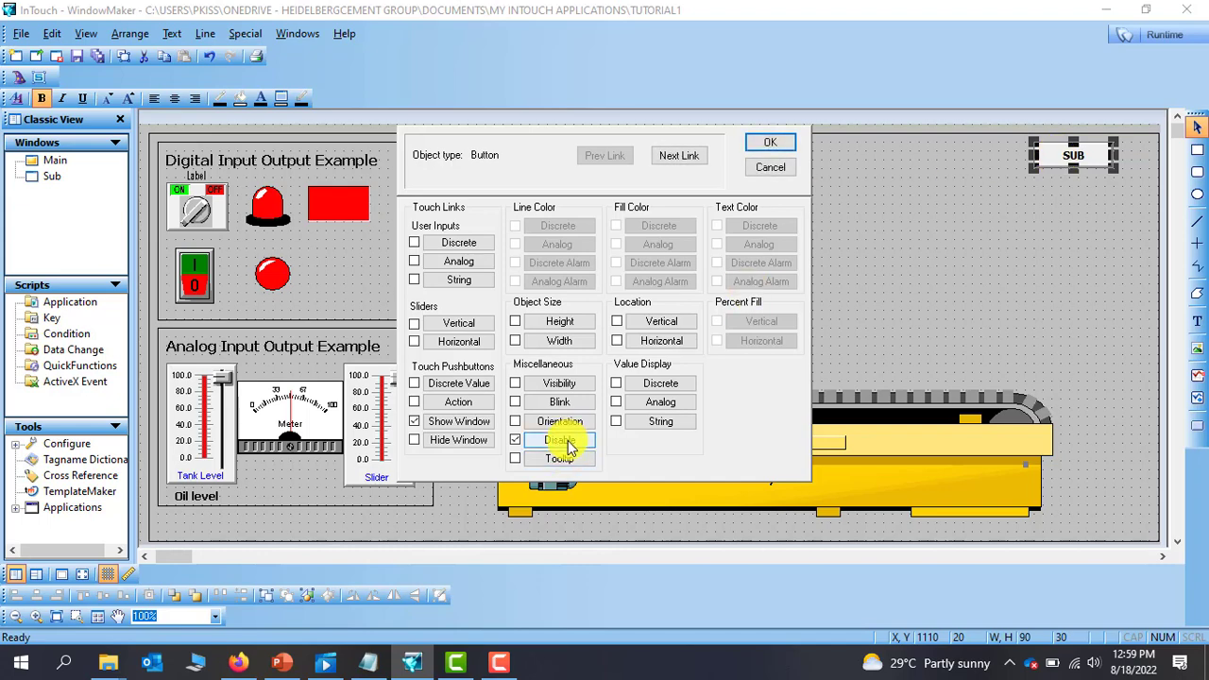
pyautogui.click(558, 459)
pyautogui.write('To sub window')
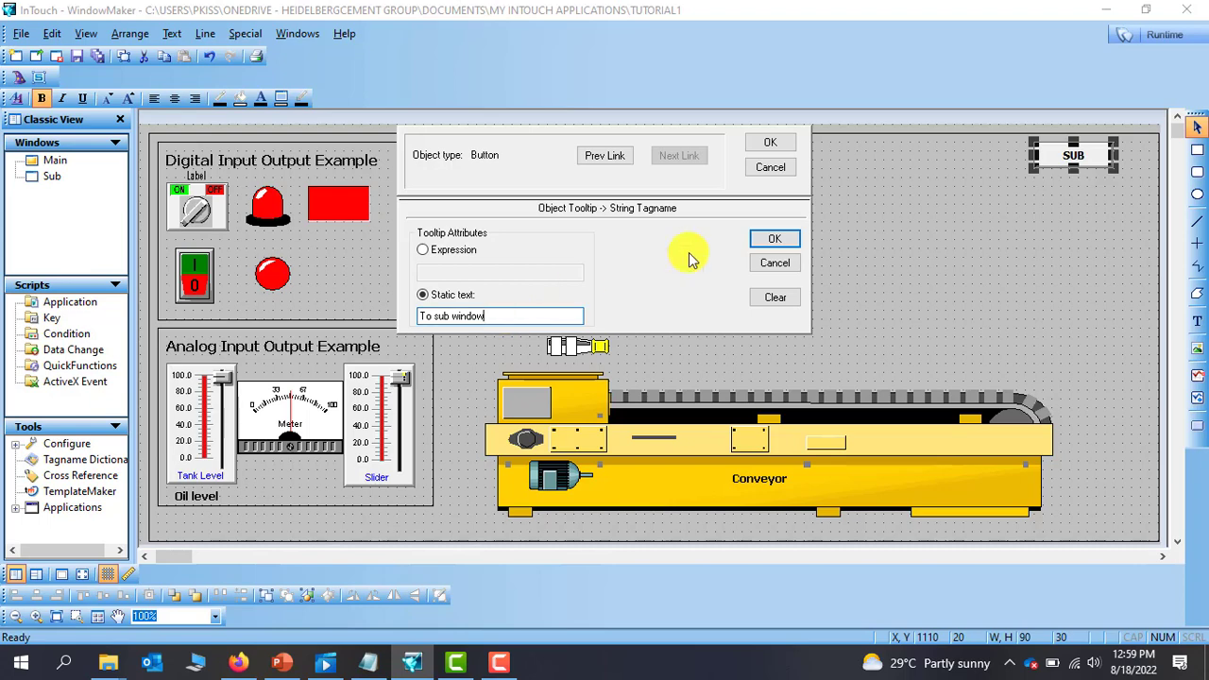
pyautogui.click(775, 238)
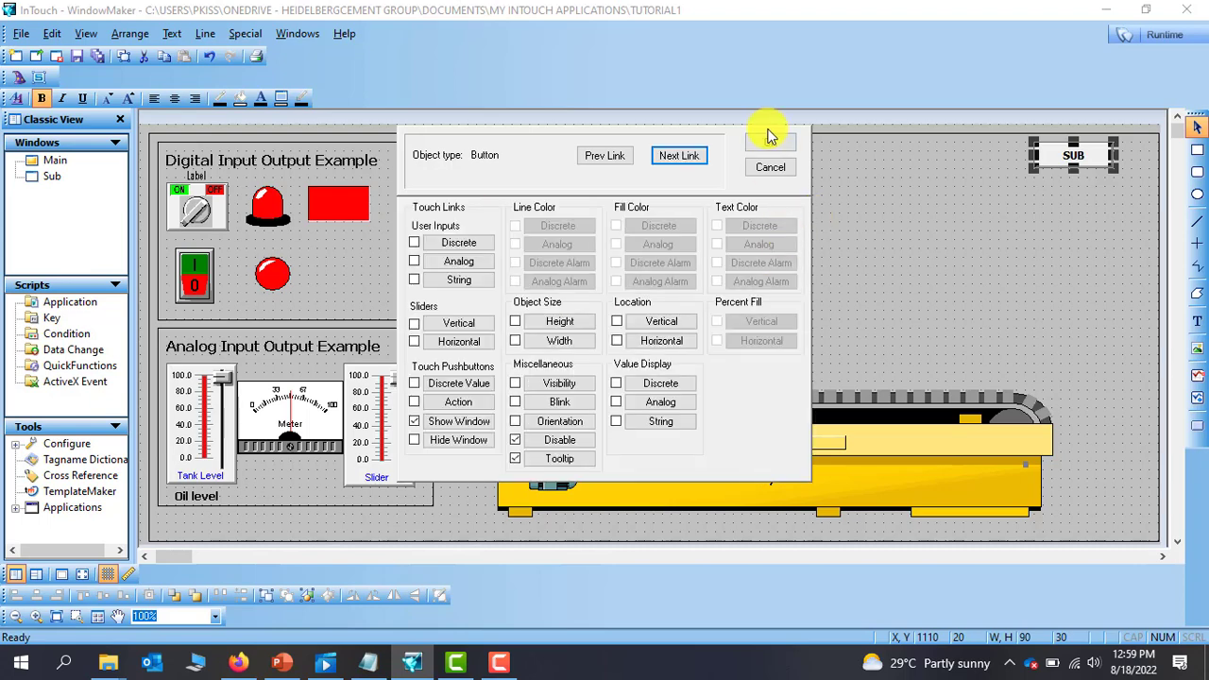
pyautogui.click(771, 166)
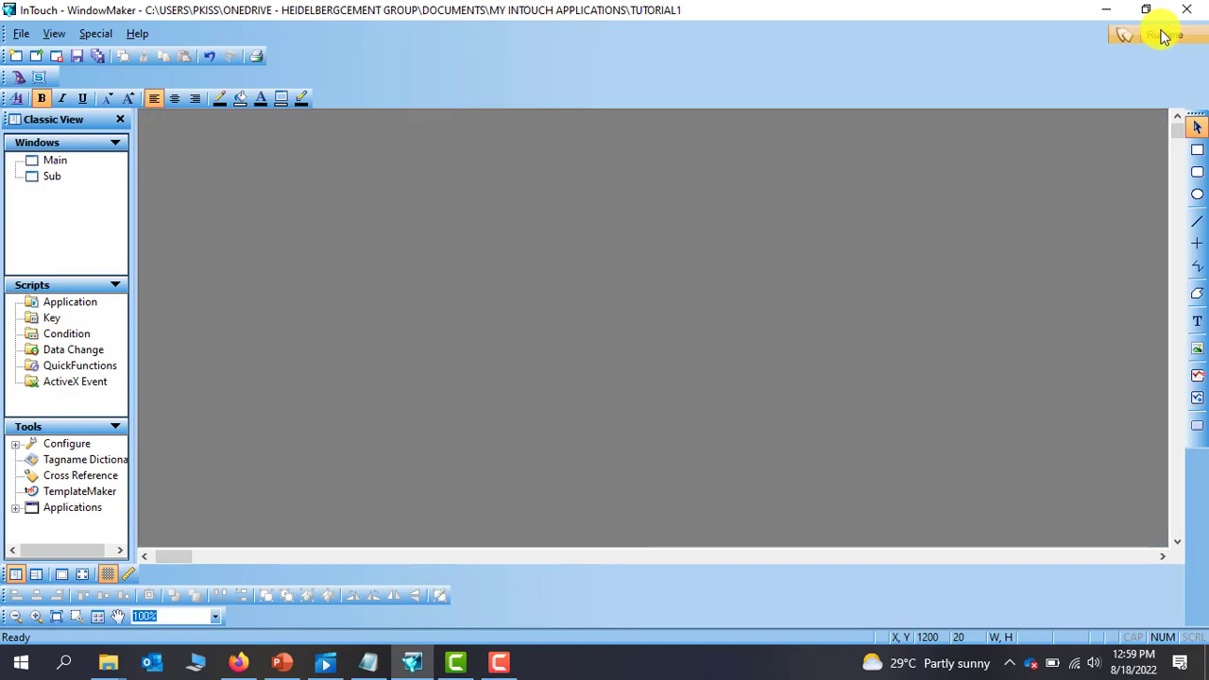
# Step: Launch Runtime in demo mode, accepting the missing-license, Ignore and timeout prompts
pyautogui.click(1152, 36)
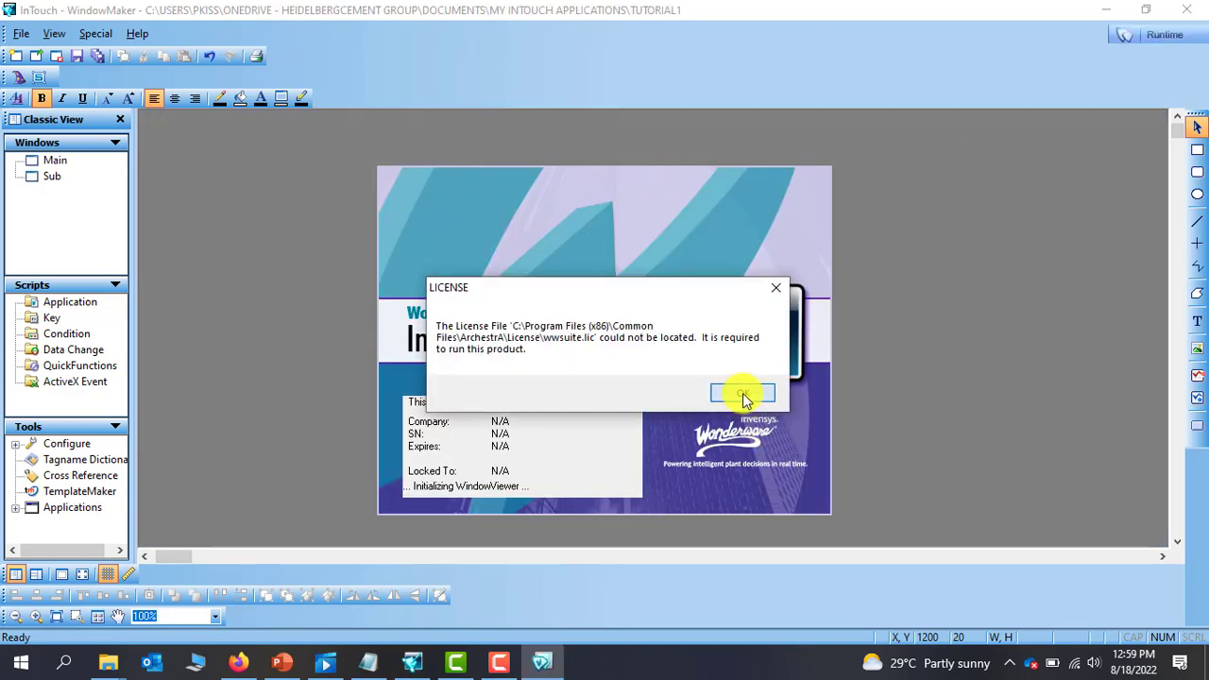
pyautogui.click(742, 393)
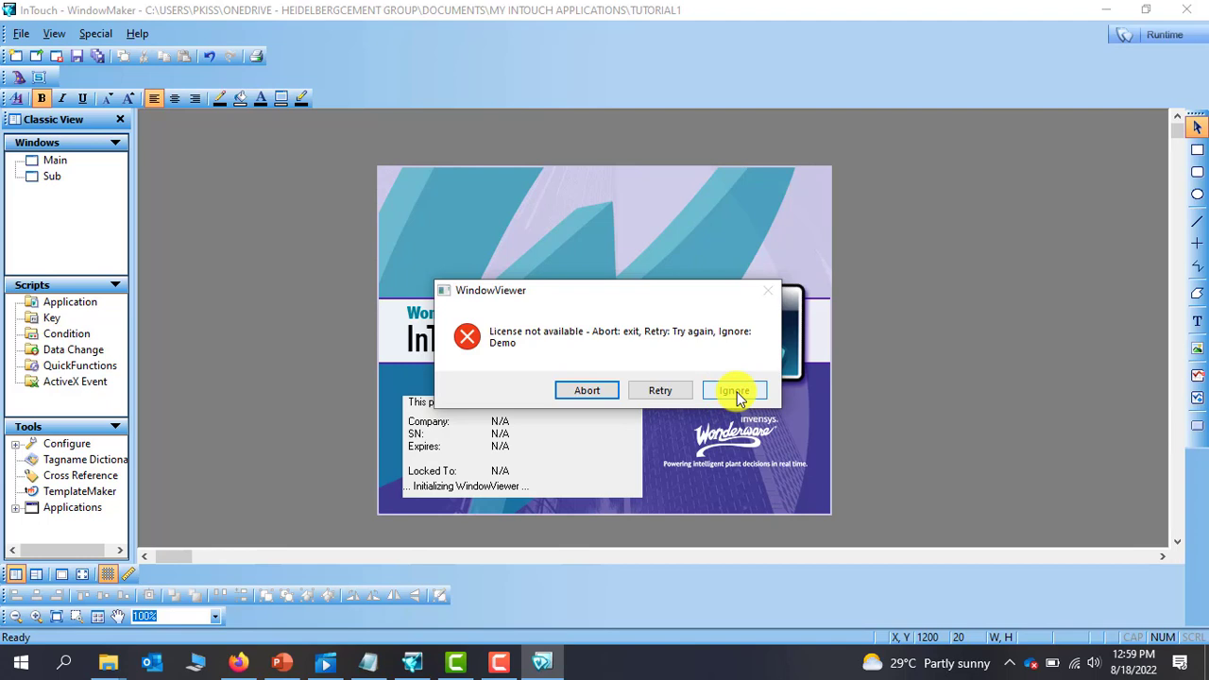
pyautogui.click(733, 390)
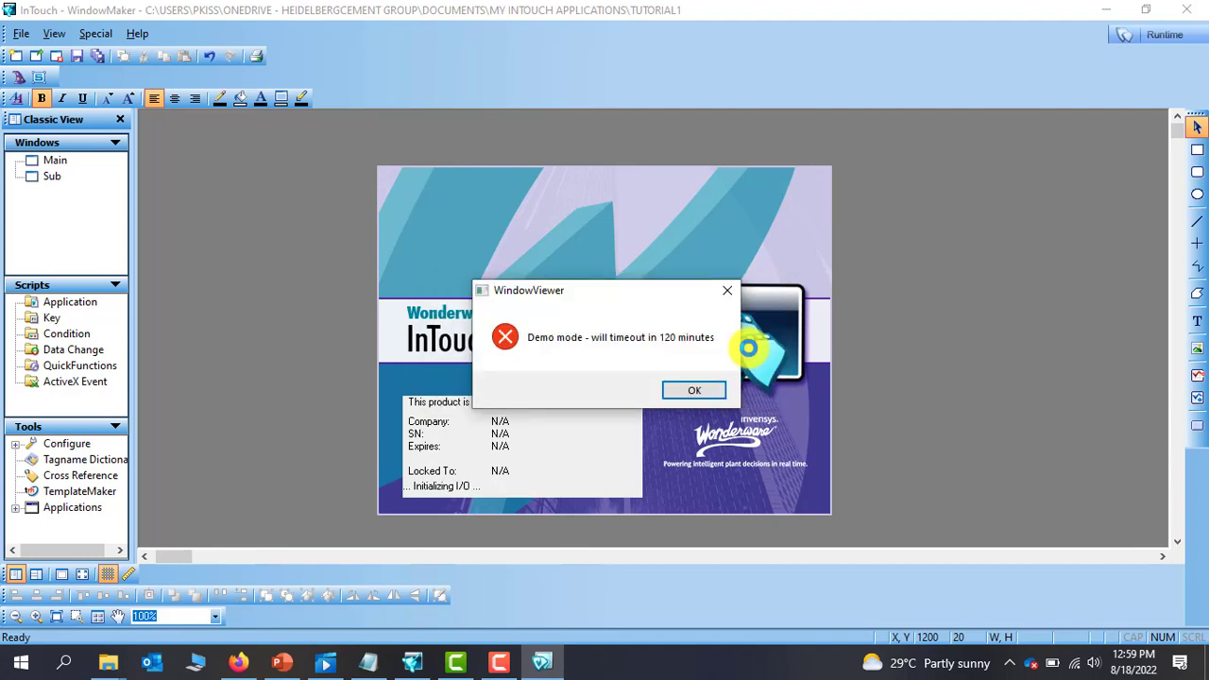
pyautogui.click(693, 390)
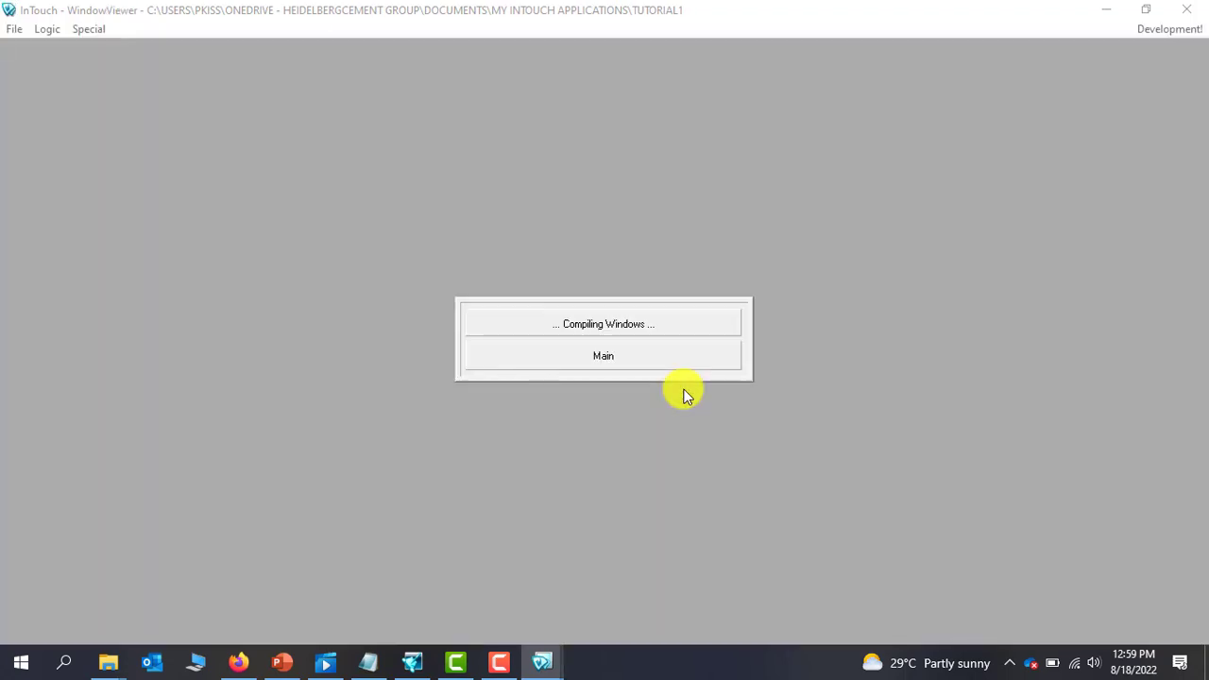
# Step: Hover the sensor in the live Main window to show its "Job In Sensor" tooltip
pyautogui.click(603, 355)
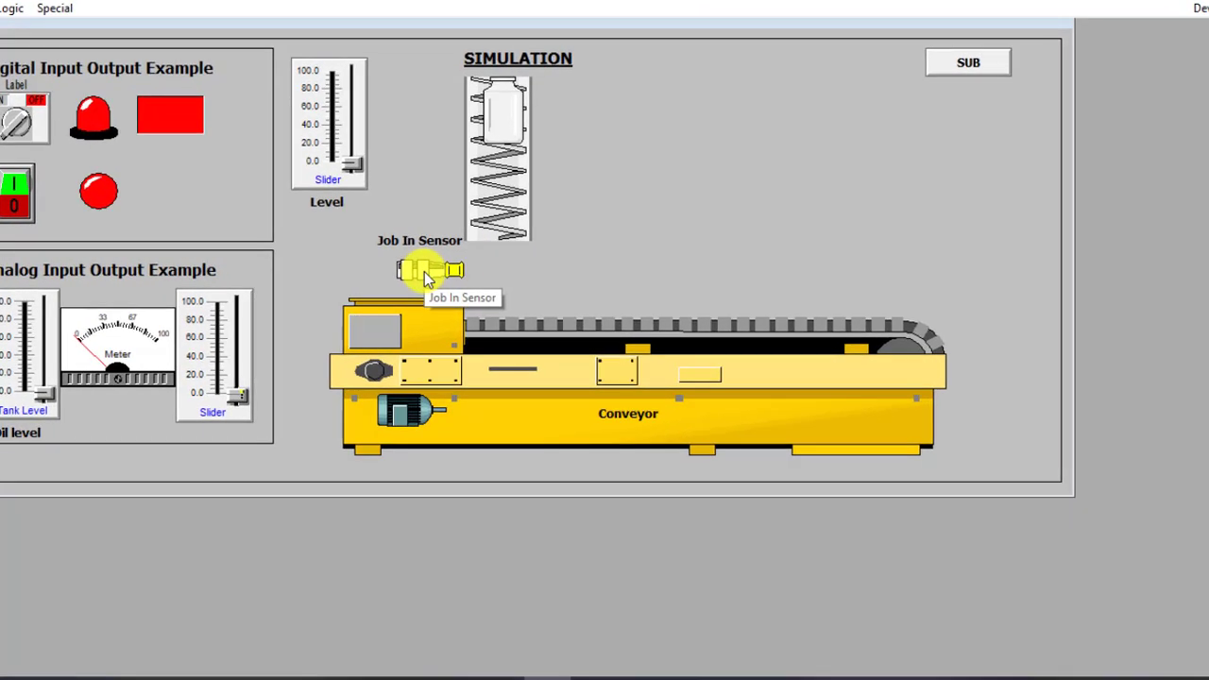
pyautogui.moveTo(420, 418)
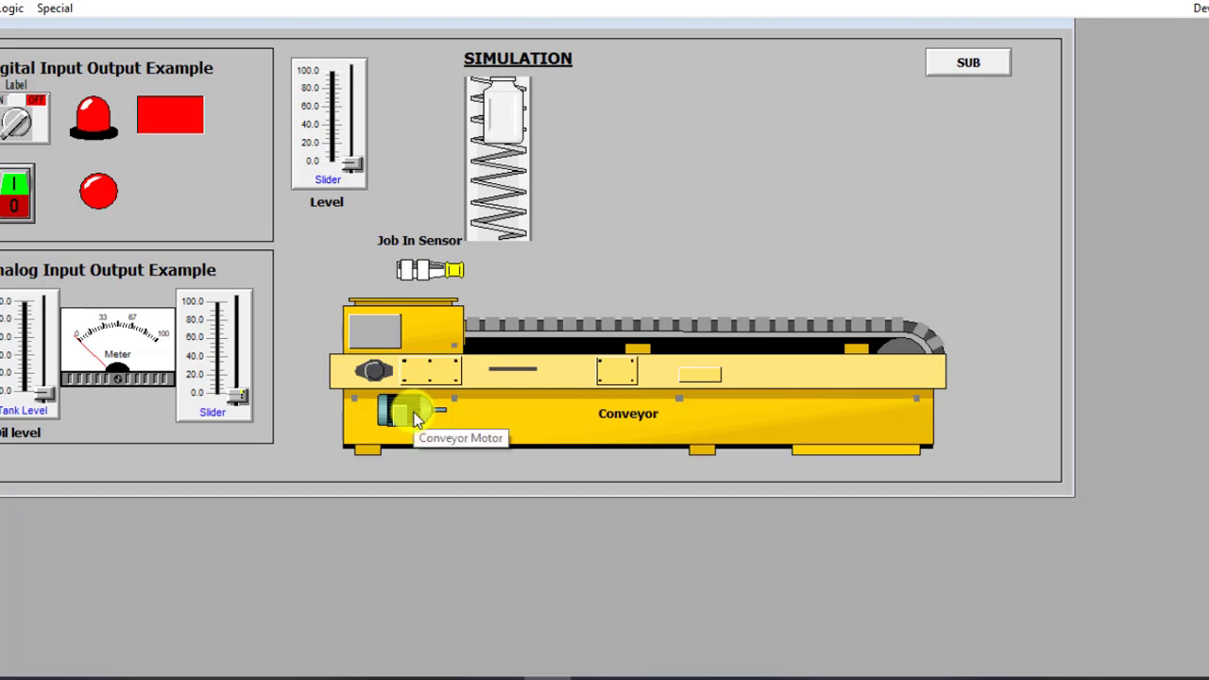